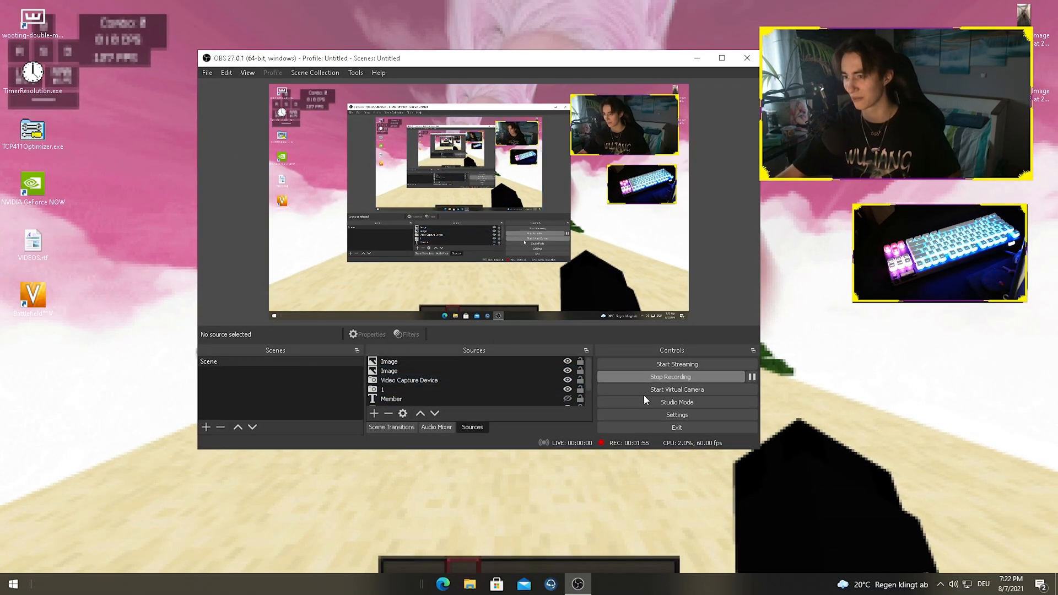
# - Open Settings to the Output page showing NVENC H.264 streaming at CBR 6000 Kbps
pyautogui.click(676, 415)
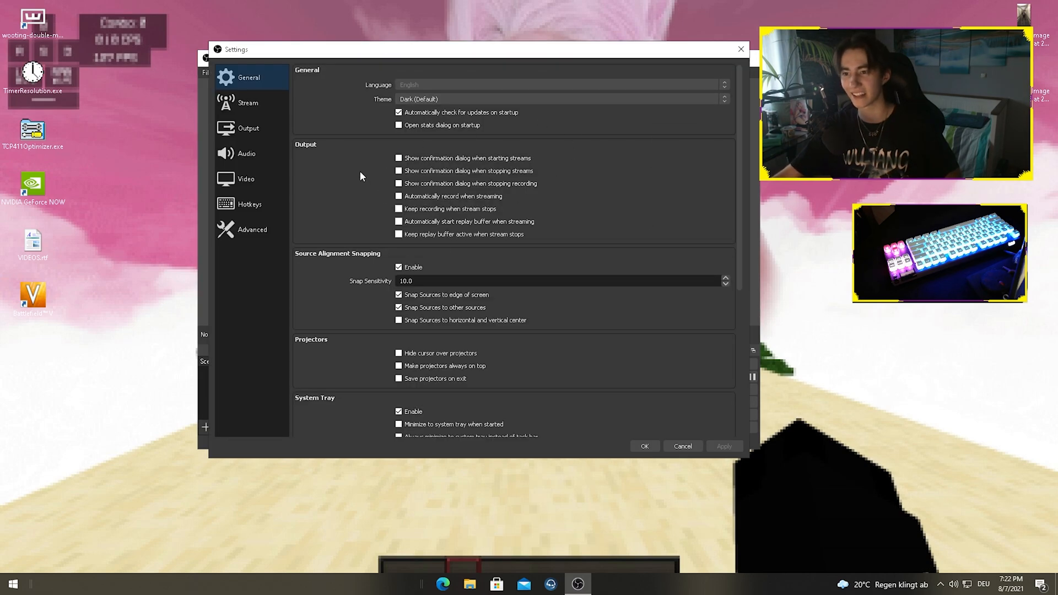
pyautogui.click(249, 128)
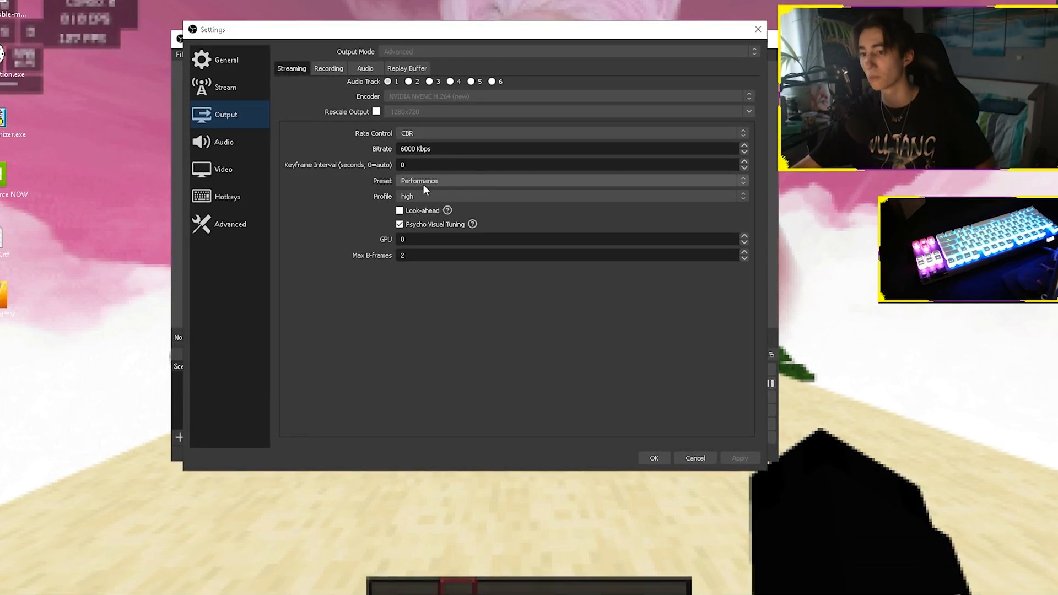
pyautogui.moveTo(432, 285)
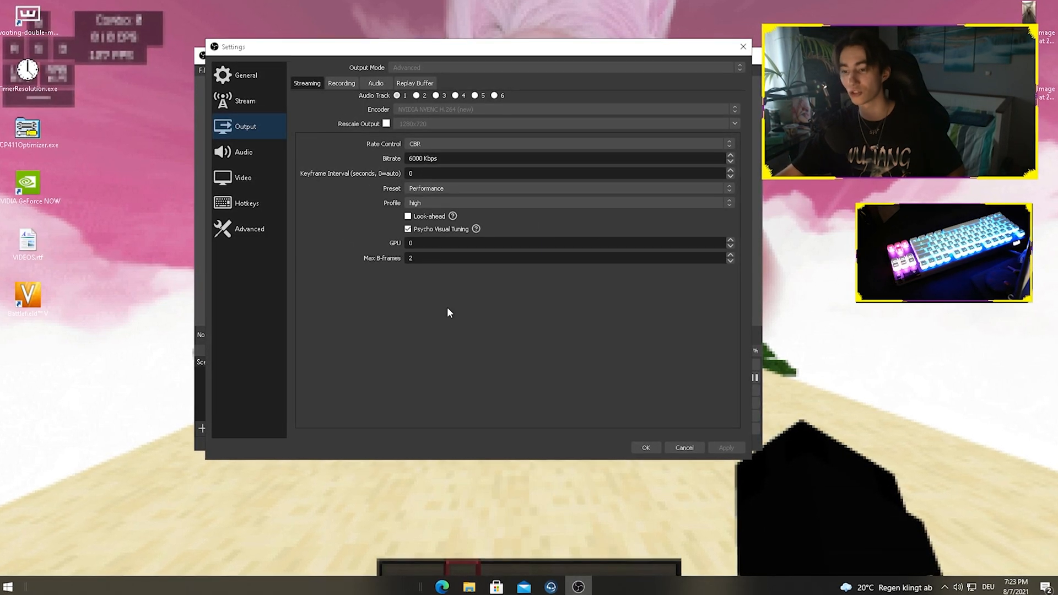
# - Show the Recording tab: MP4 with NVENC H.264, CBR 20000 Kbps, Quality preset
pyautogui.click(341, 82)
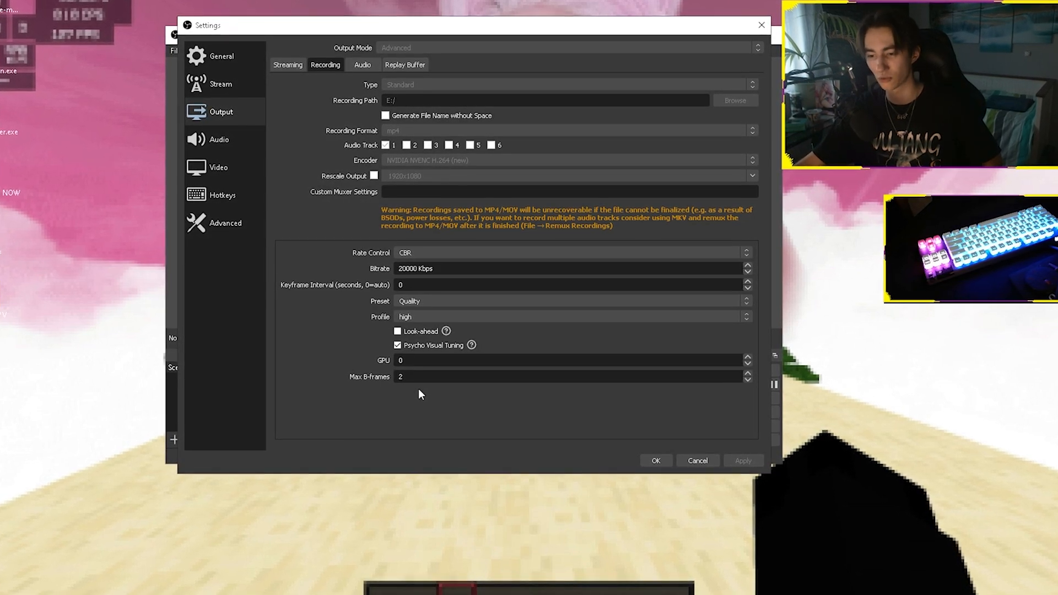
# - Review the Audio page with desktop speakers and USB microphone as active devices
pyautogui.click(219, 140)
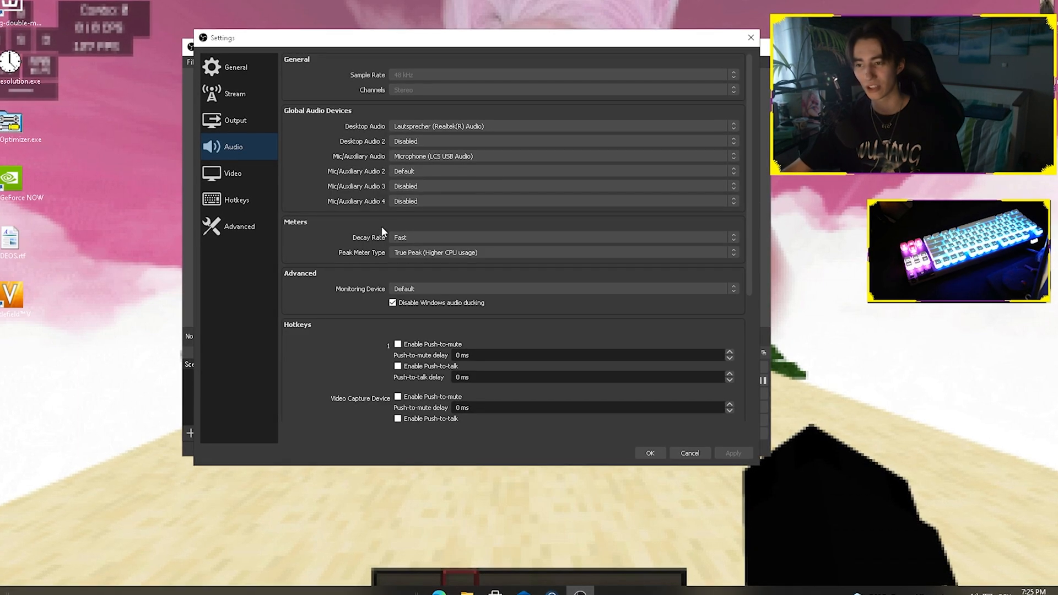
pyautogui.scroll(-3)
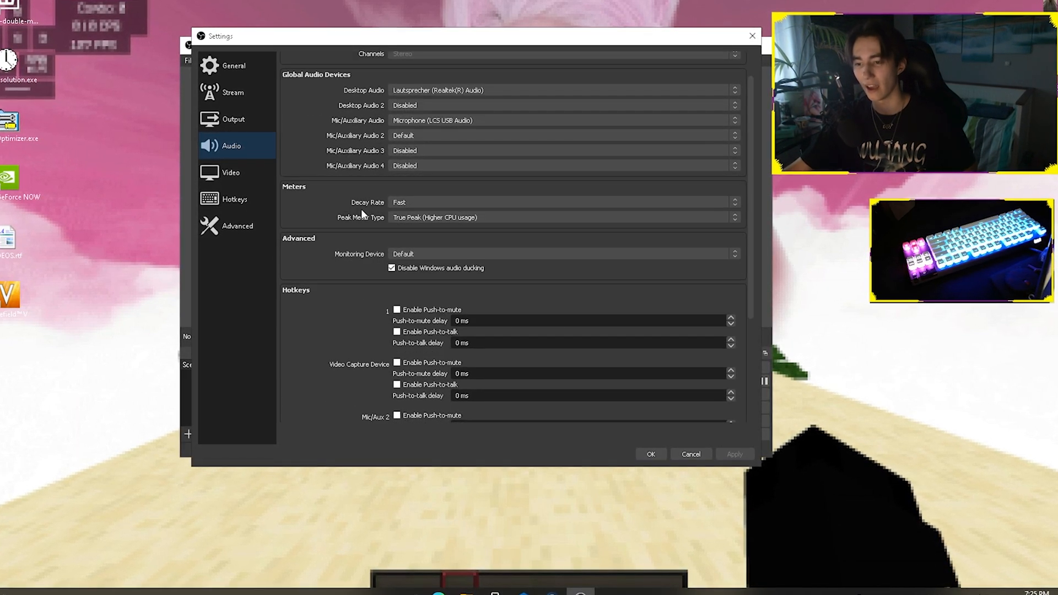
pyautogui.scroll(3)
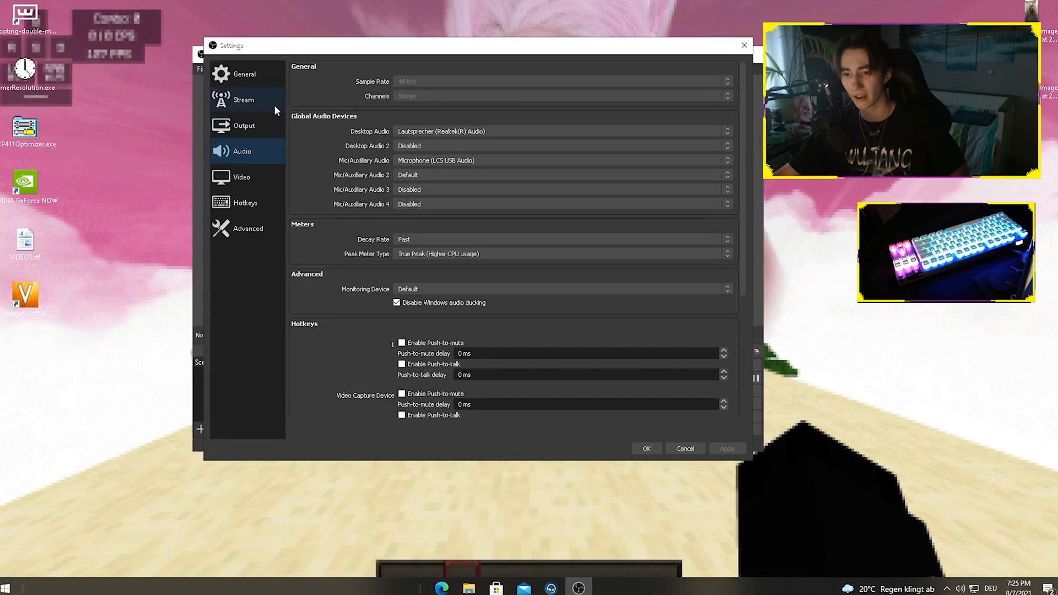
# - Show the Video page with 1920x1080 base and output resolution at 60 FPS
pyautogui.click(240, 176)
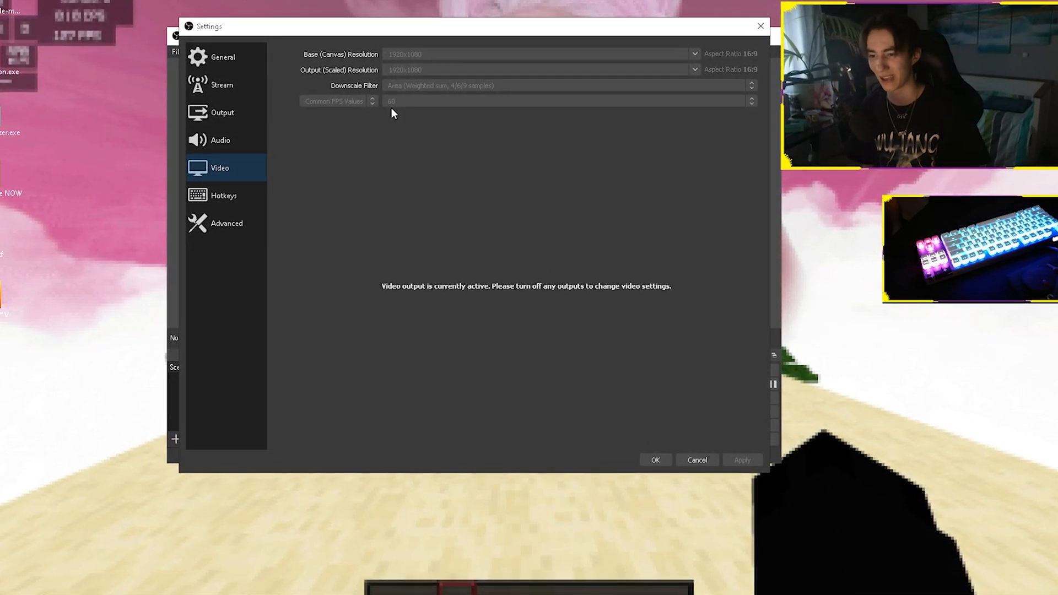
# - Review Advanced settings keeping process priority Normal, then cancel out of Settings
pyautogui.click(226, 223)
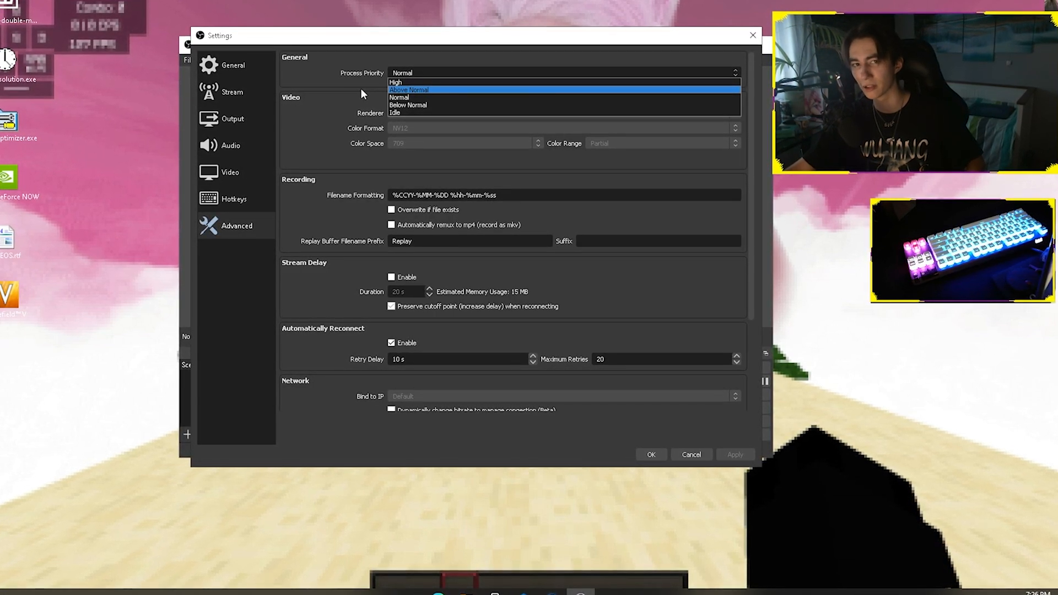
pyautogui.click(398, 96)
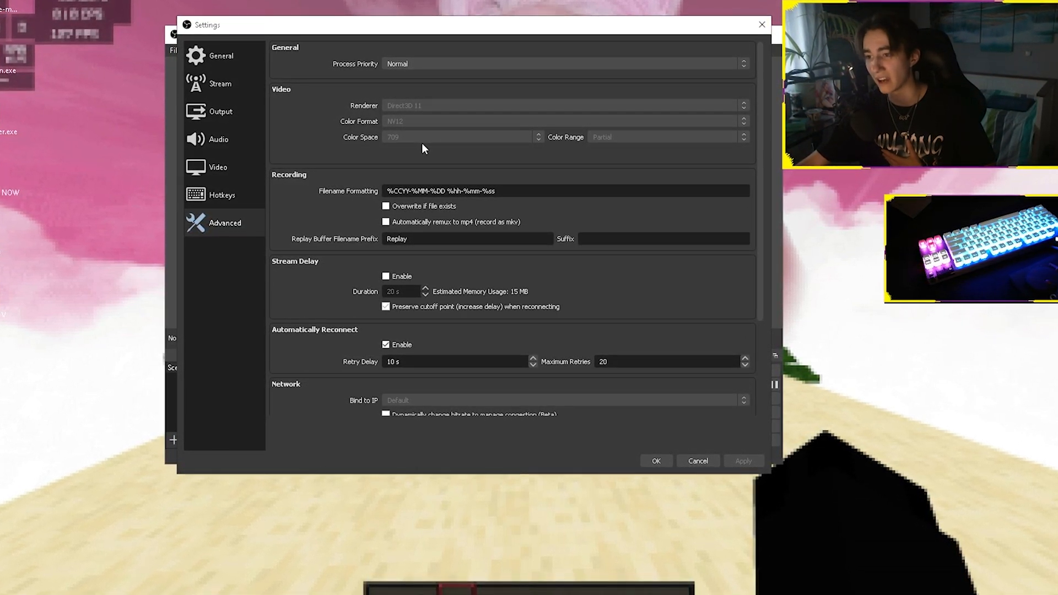
pyautogui.scroll(-3)
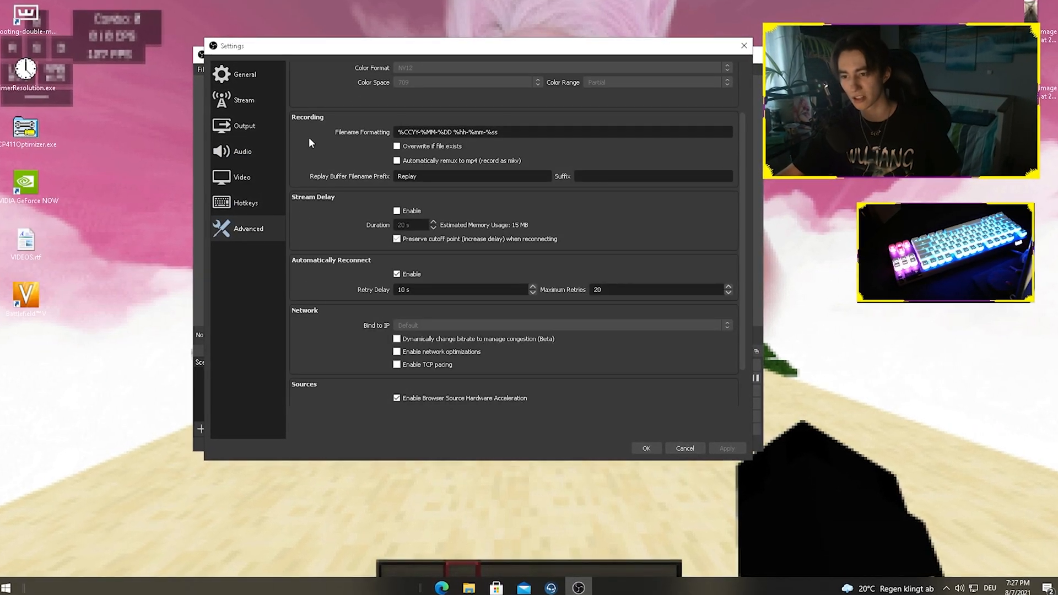
pyautogui.scroll(-3)
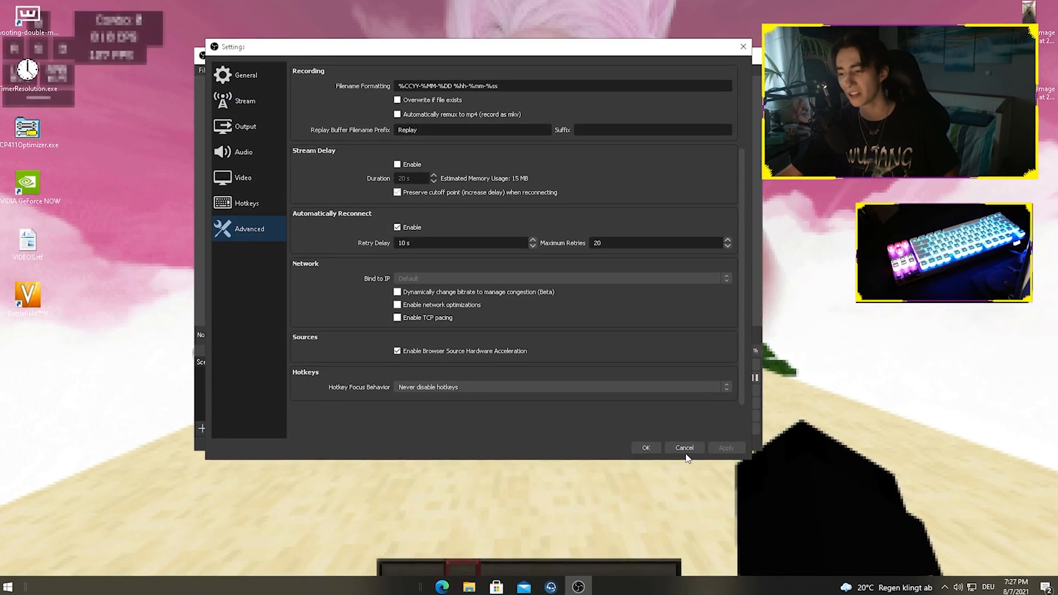
pyautogui.click(683, 447)
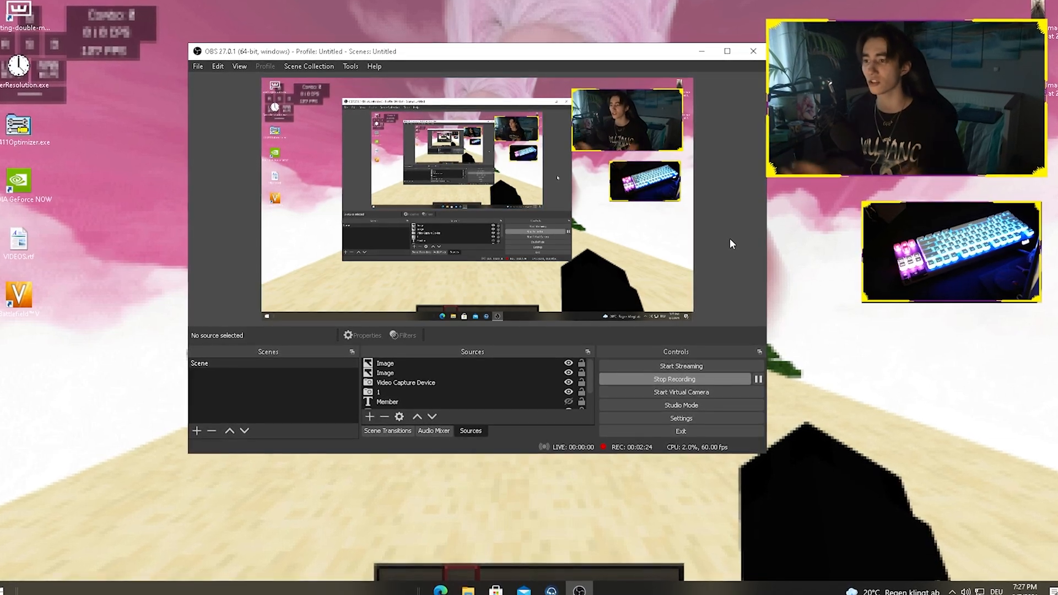